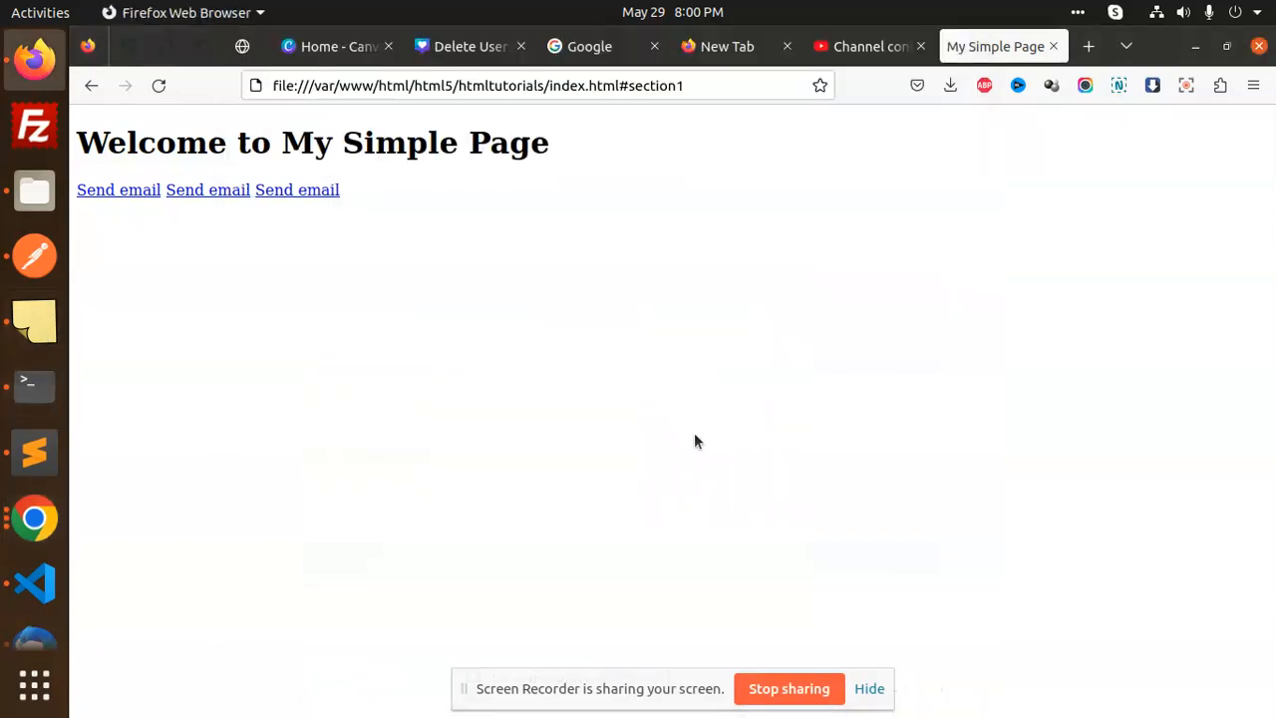
mouse_move(36, 517)
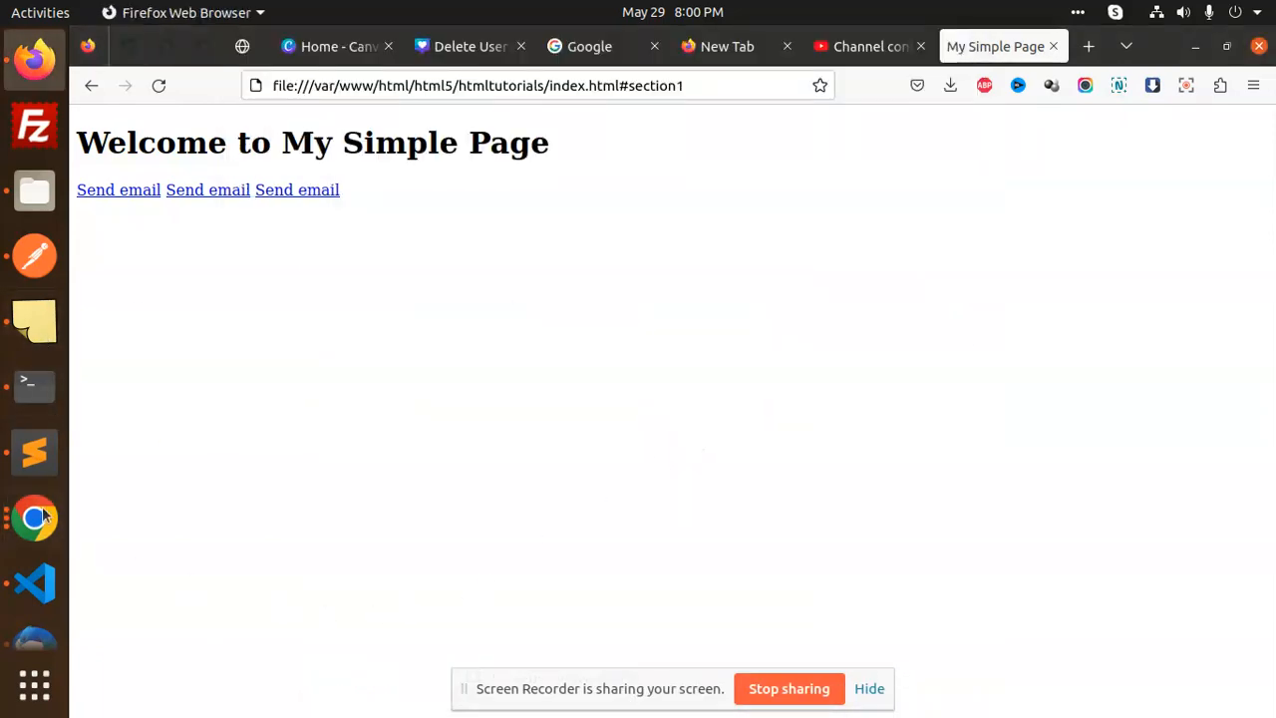
left_click(34, 582)
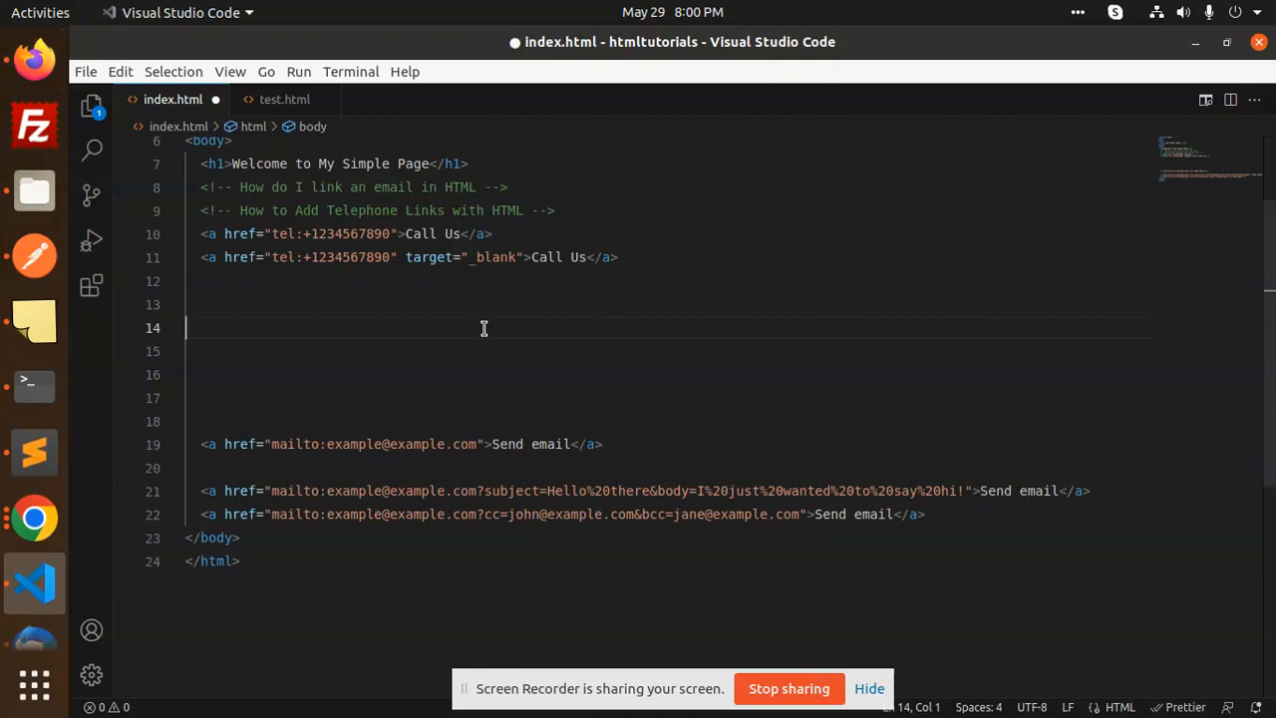
left_click(465, 211)
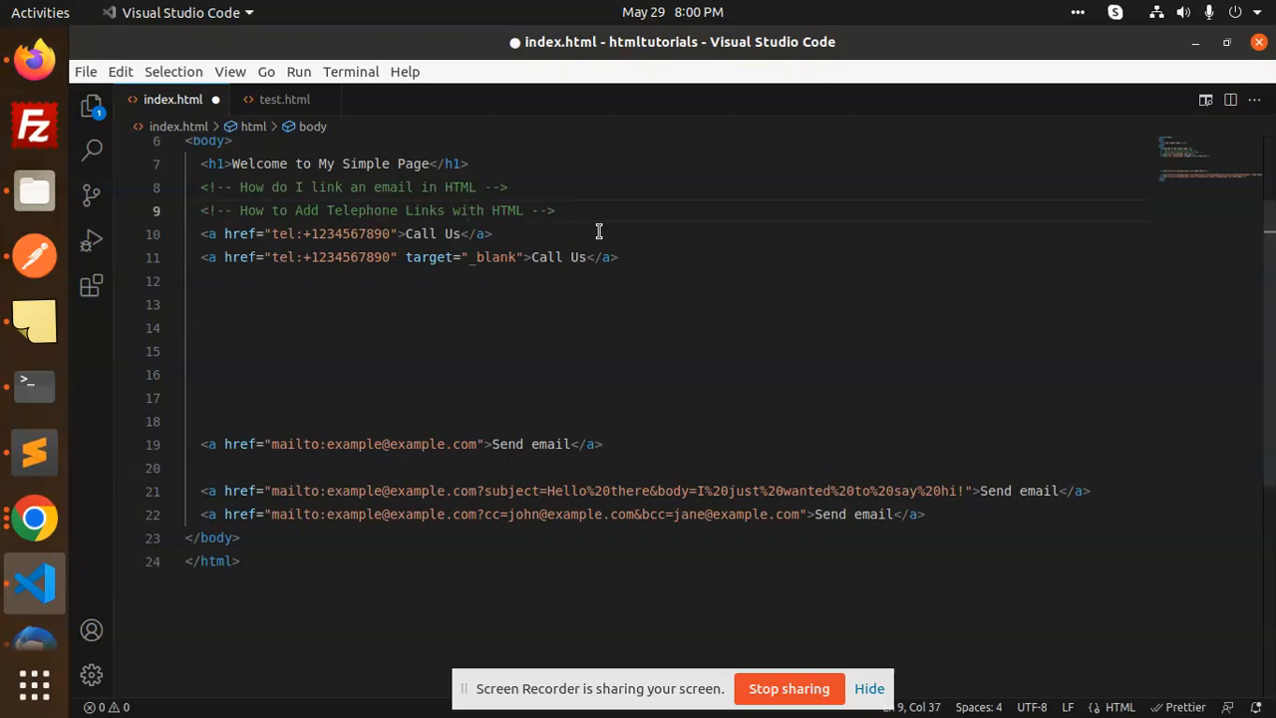
left_click(359, 305)
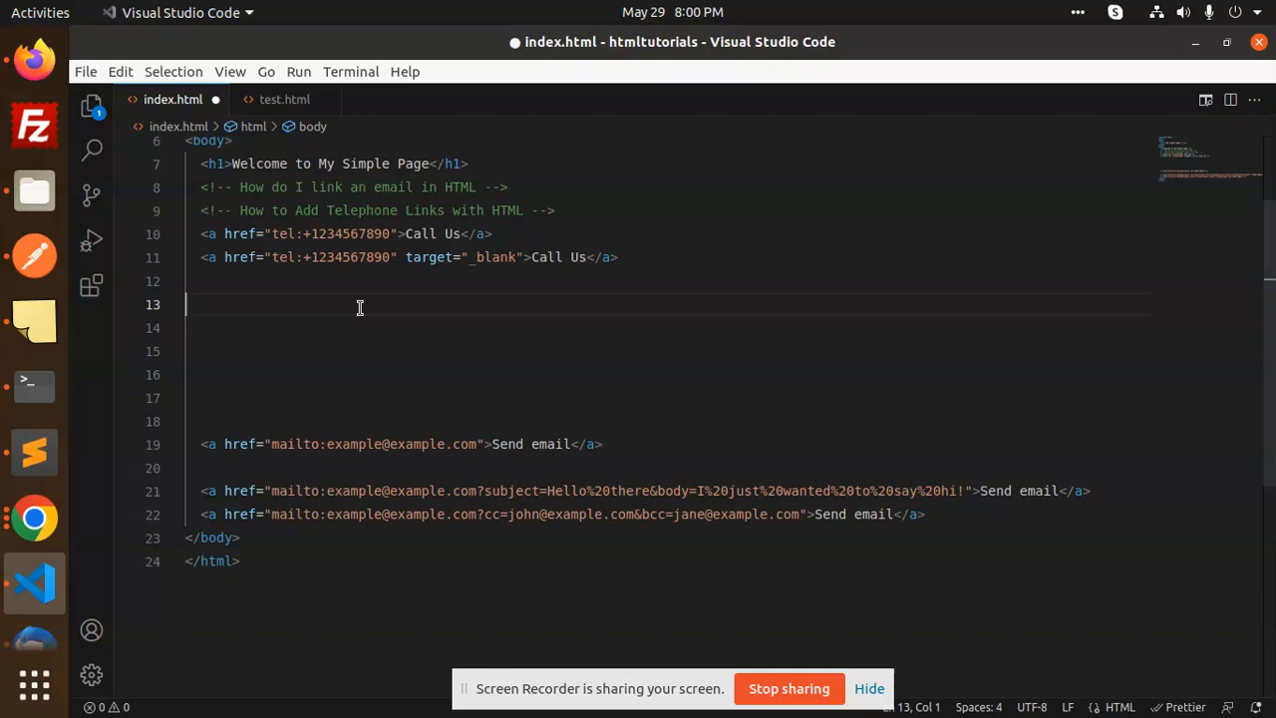
double_click(283, 233)
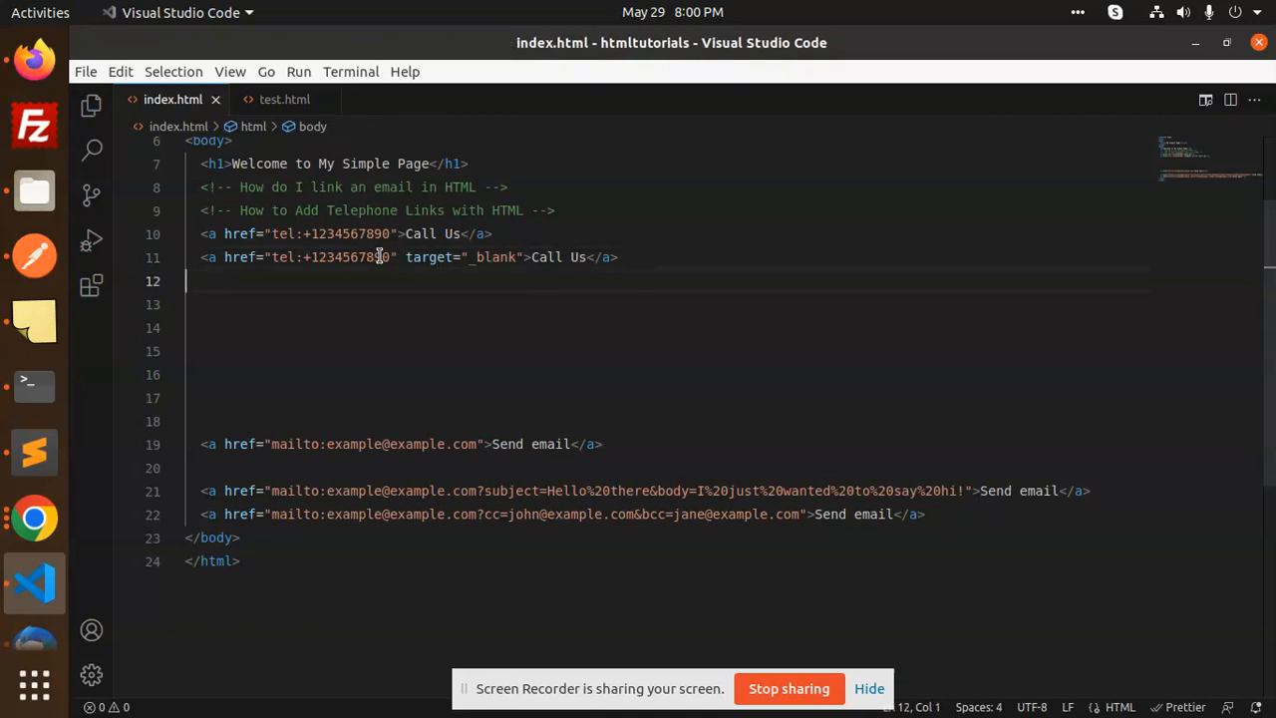
double_click(349, 257)
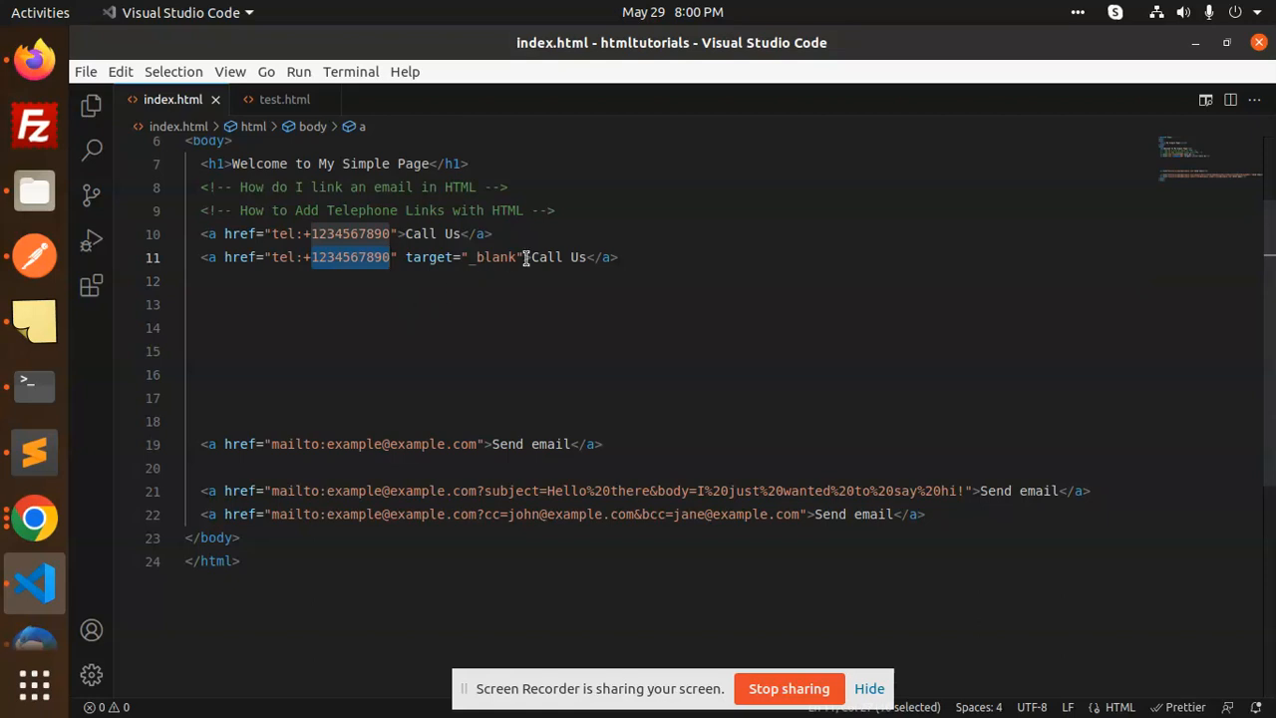
double_click(558, 257)
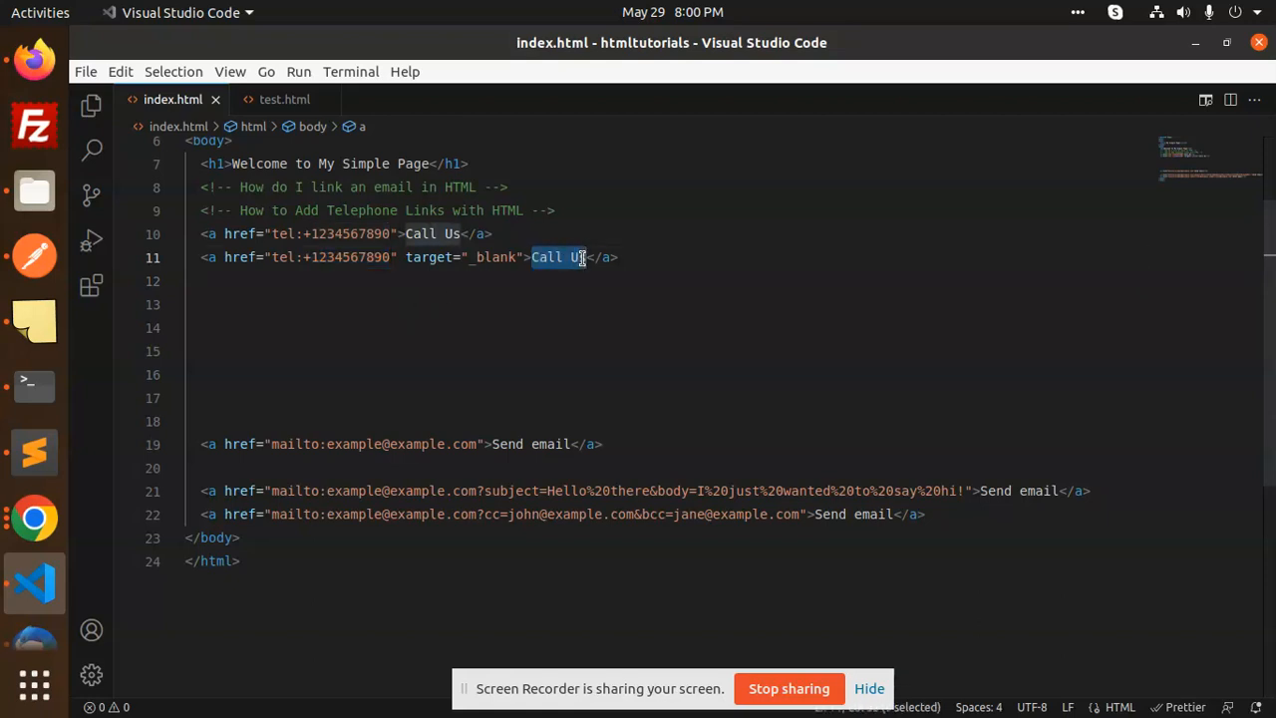
type("1234567890")
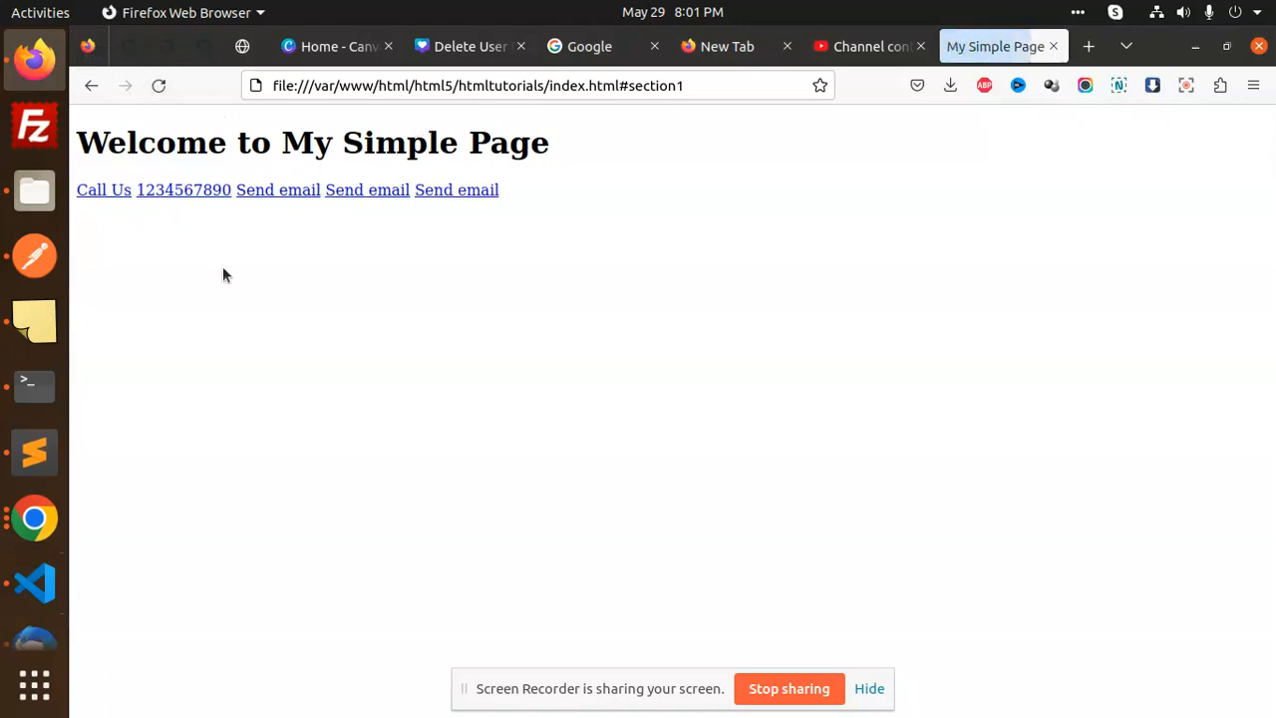
mouse_move(103, 190)
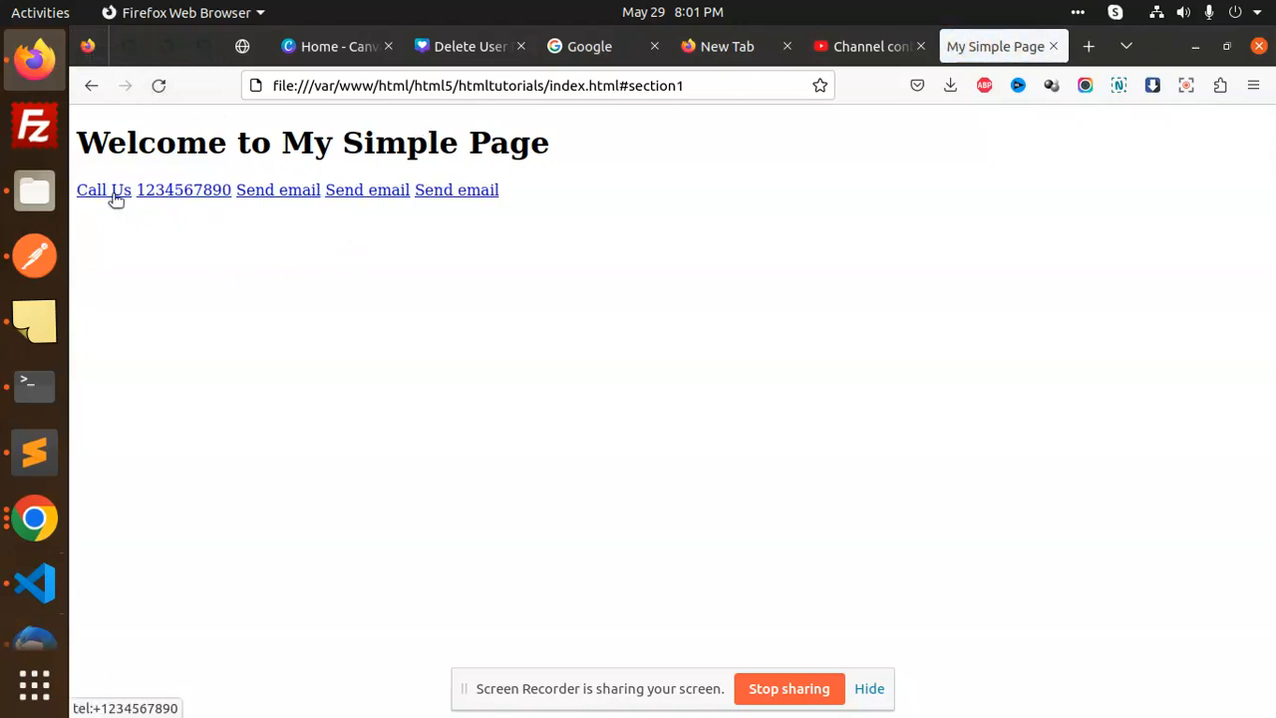
- Follow the Call Us tel link and bring up the application chooser for it
left_click(103, 190)
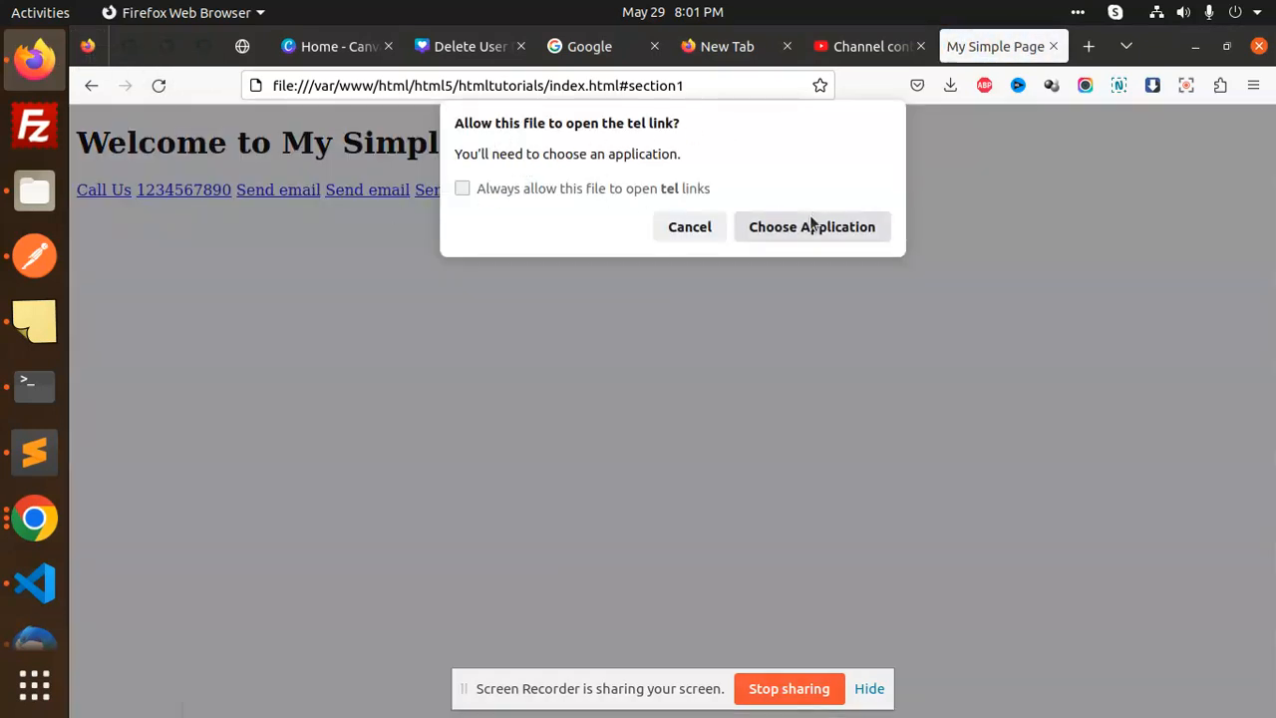
left_click(811, 227)
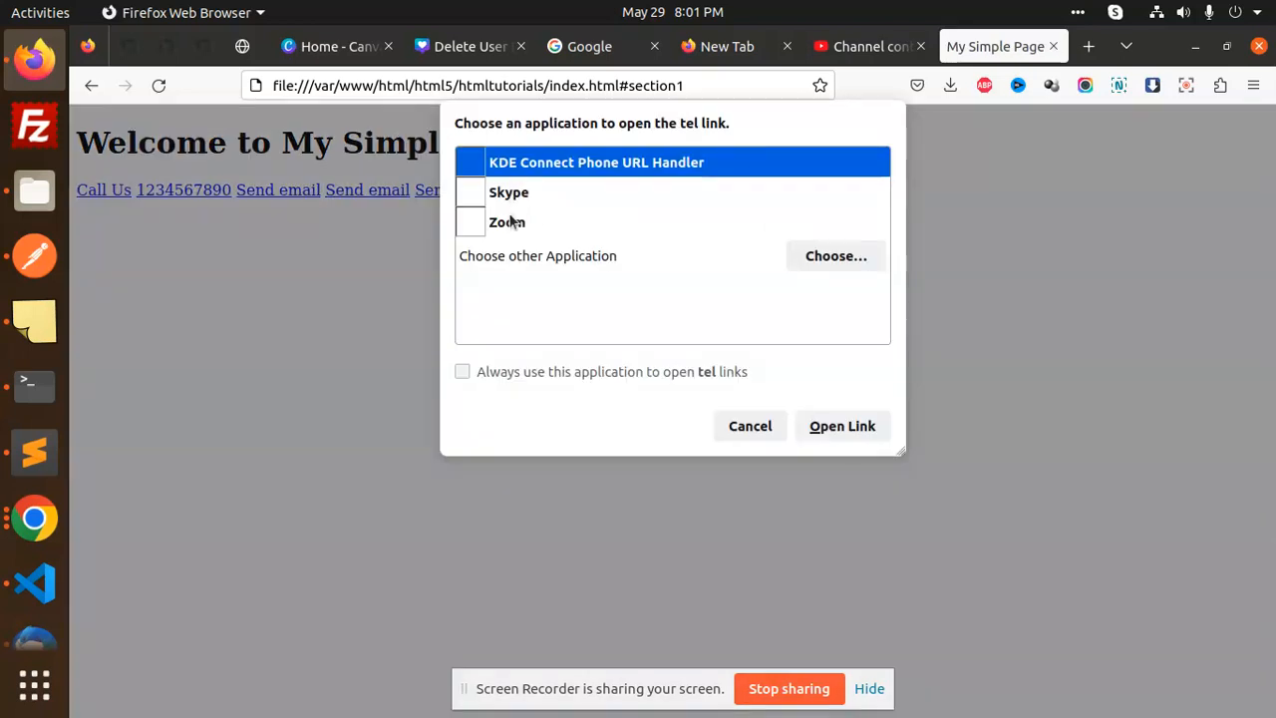
mouse_move(750, 427)
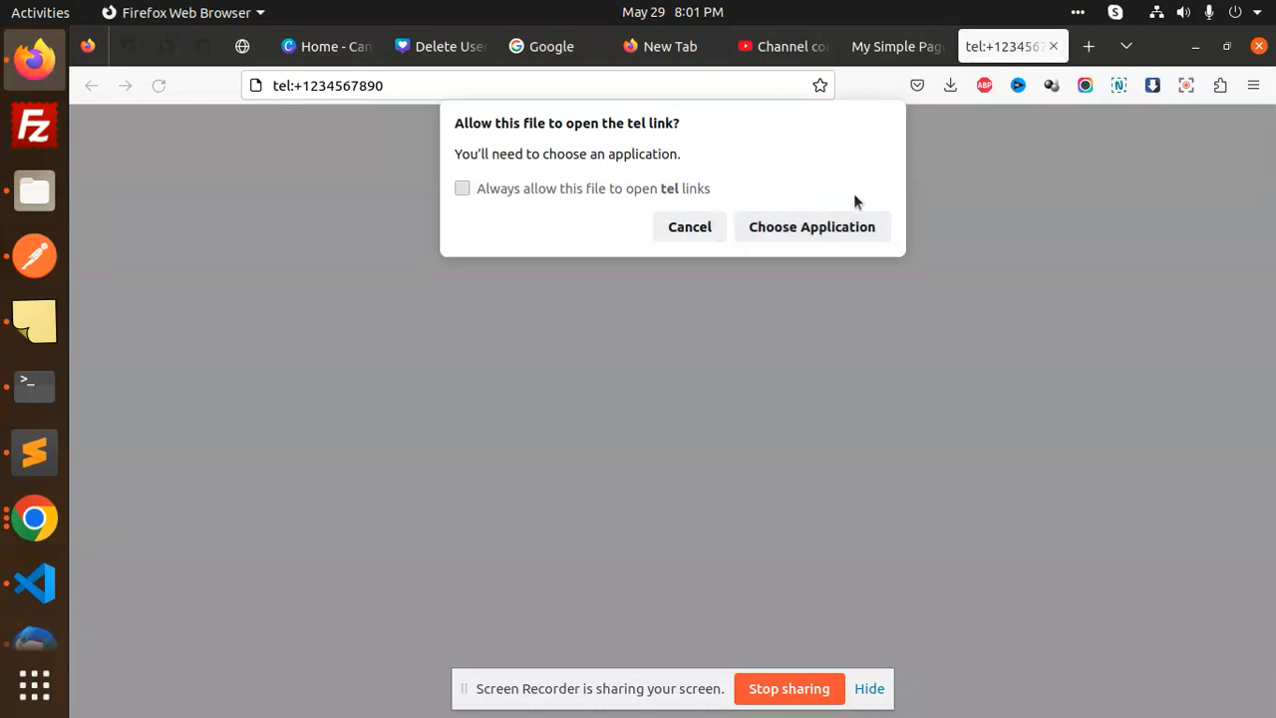
left_click(812, 227)
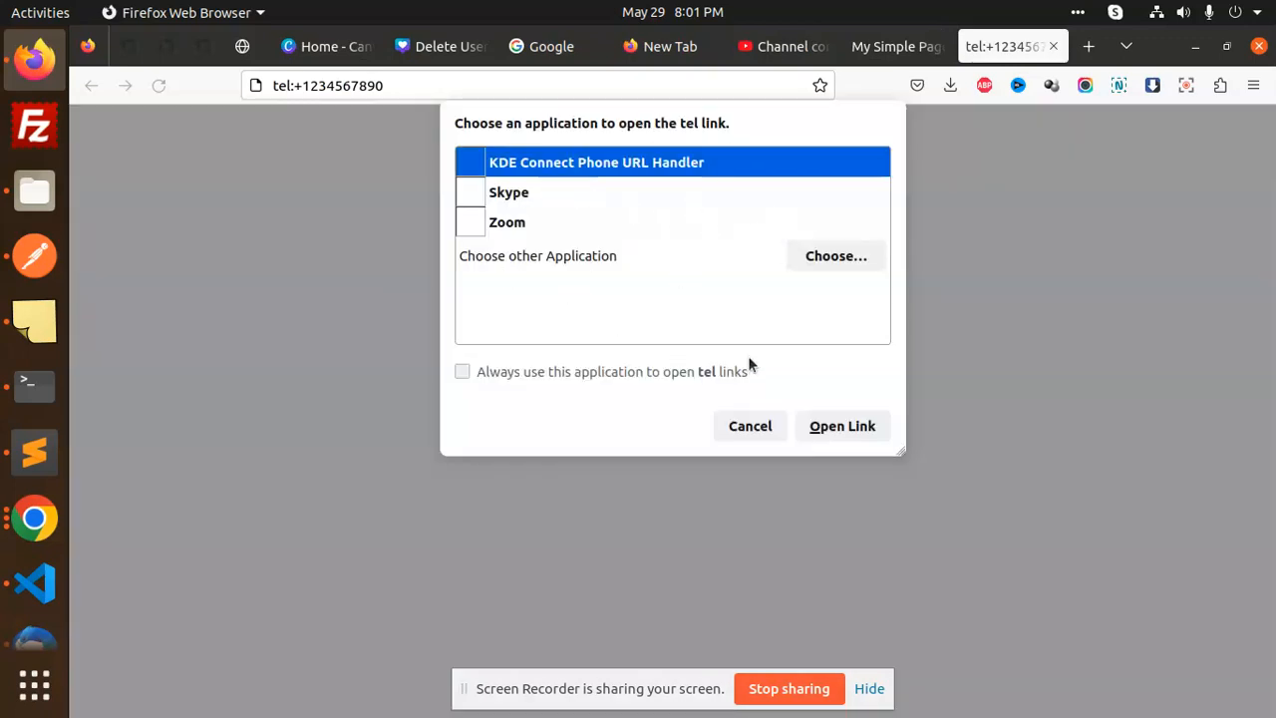
left_click(749, 427)
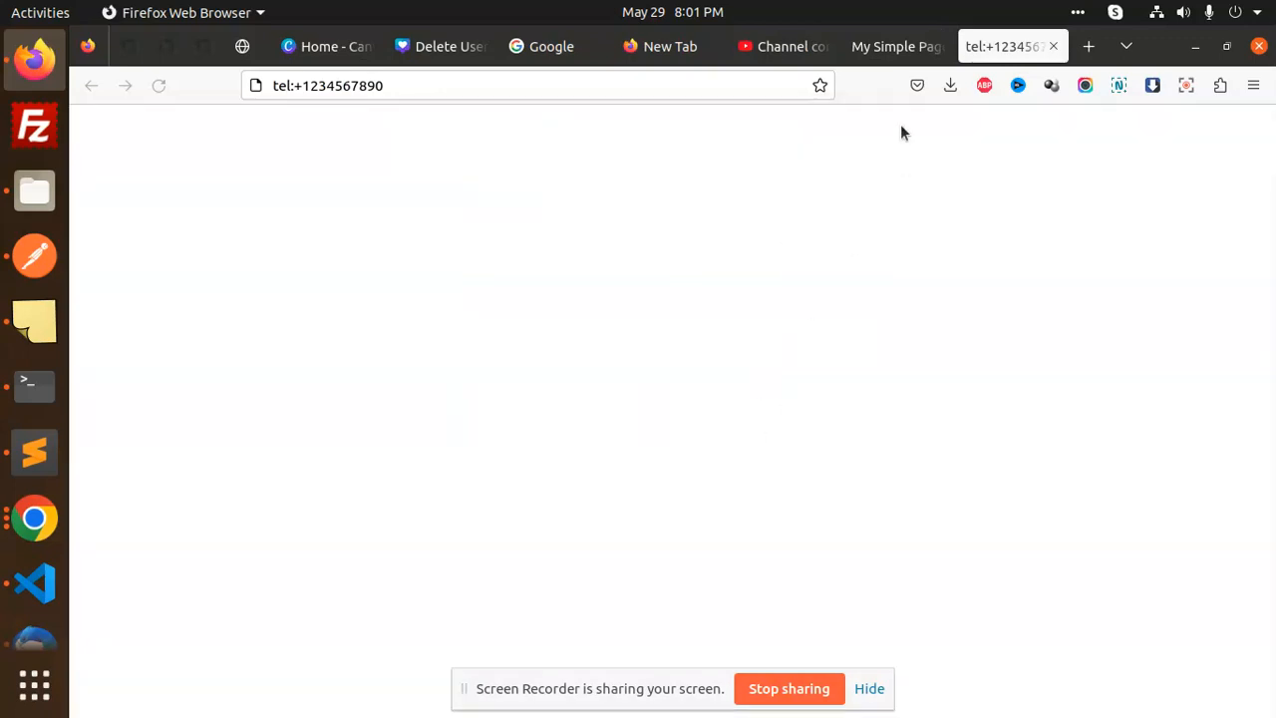
left_click(893, 46)
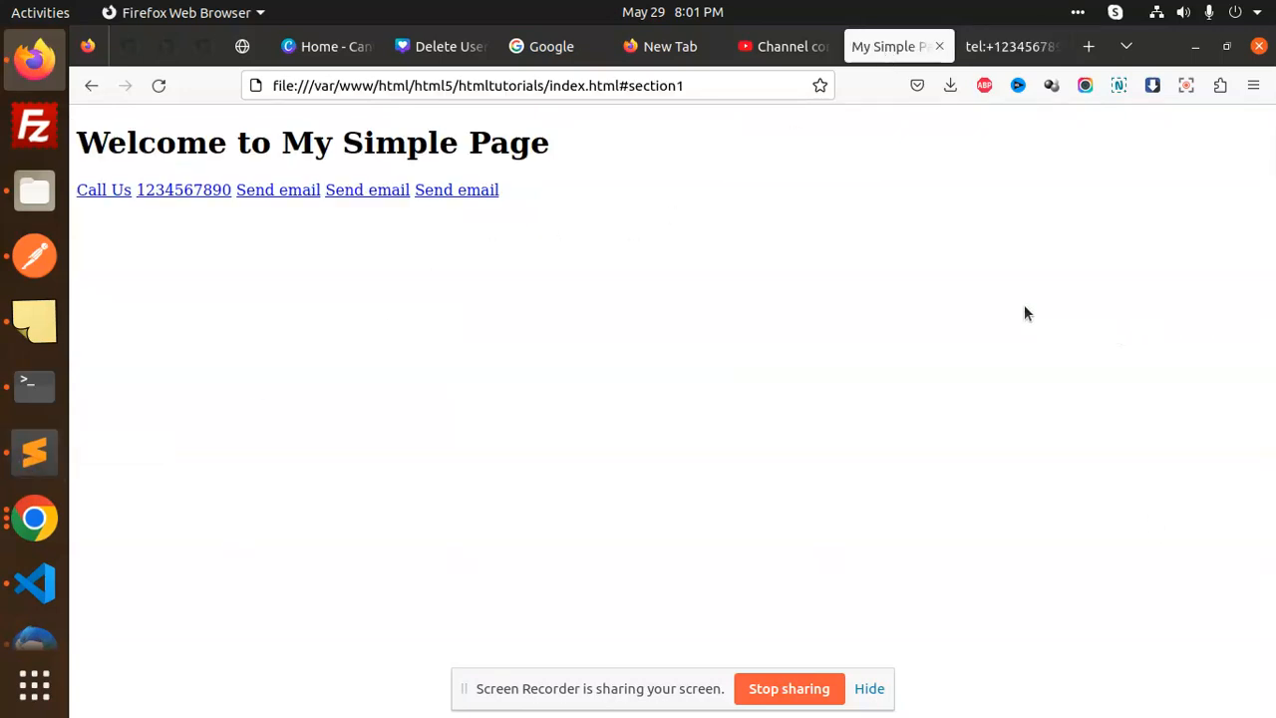
mouse_move(295, 450)
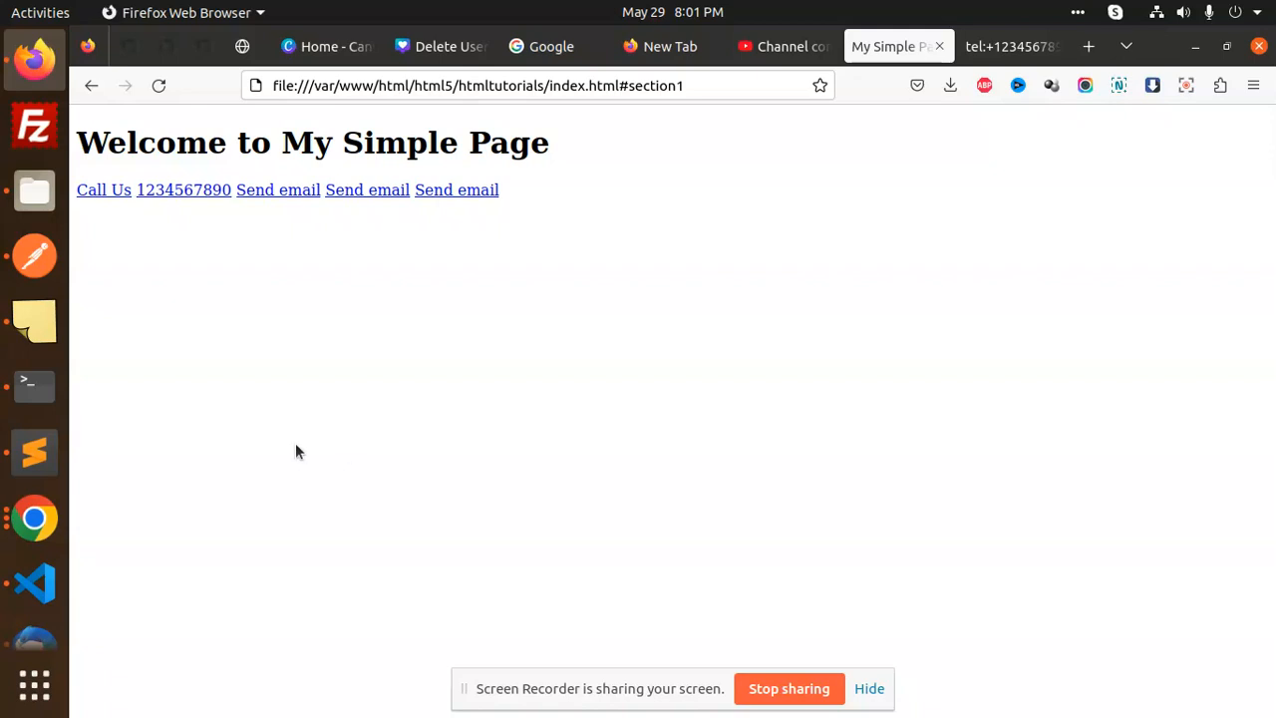
mouse_move(36, 582)
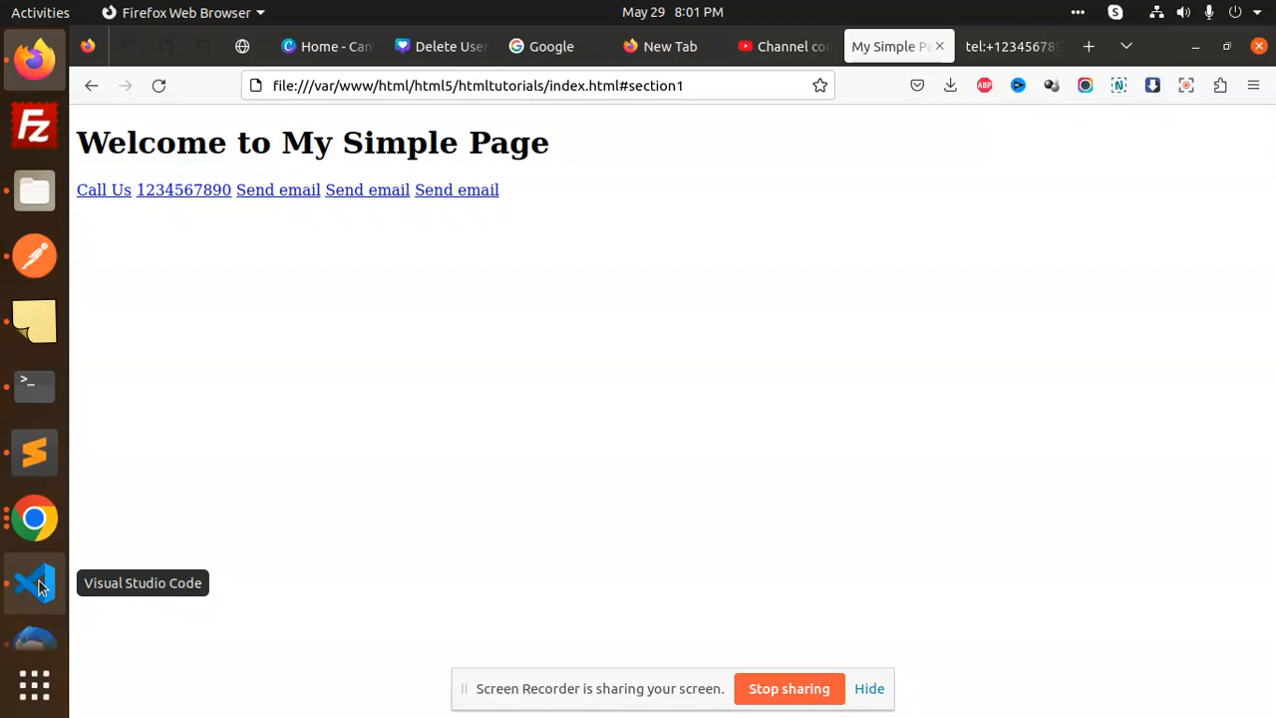
- Bring Visual Studio Code with index.html back to the front
left_click(34, 582)
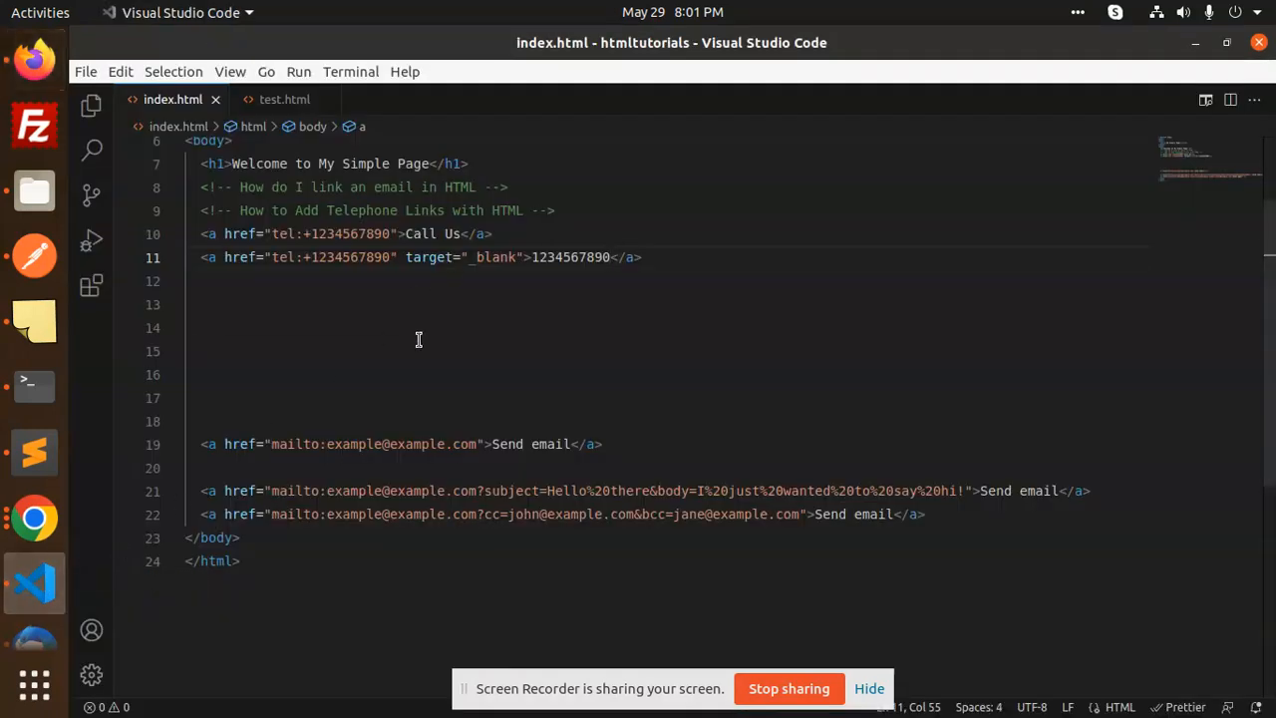